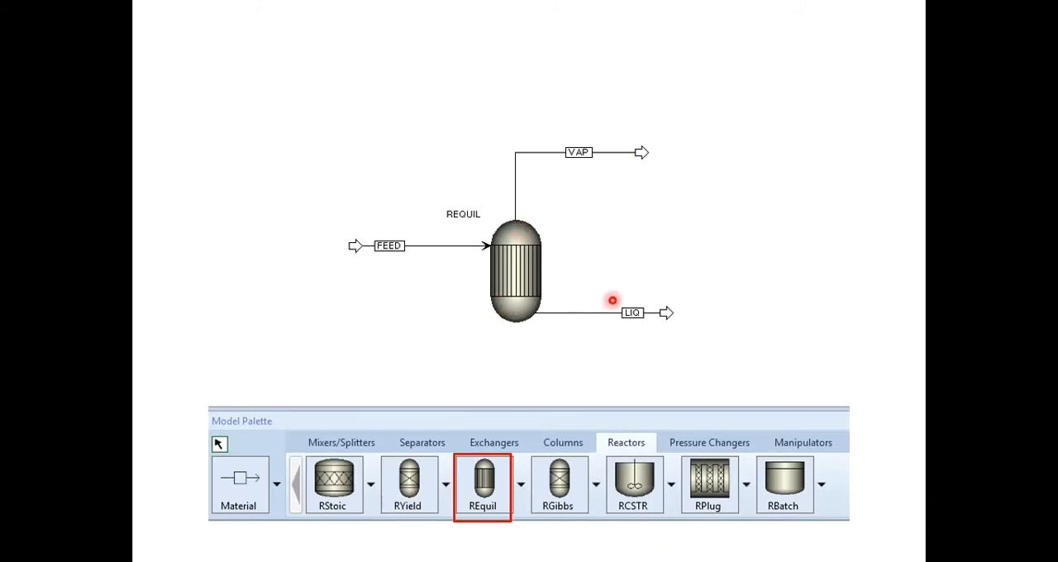
# Accept the N2, H2, NH3 components, PENG-ROB method and binary parameters, then enter Simulation.
pyautogui.doubleClick(514, 273)
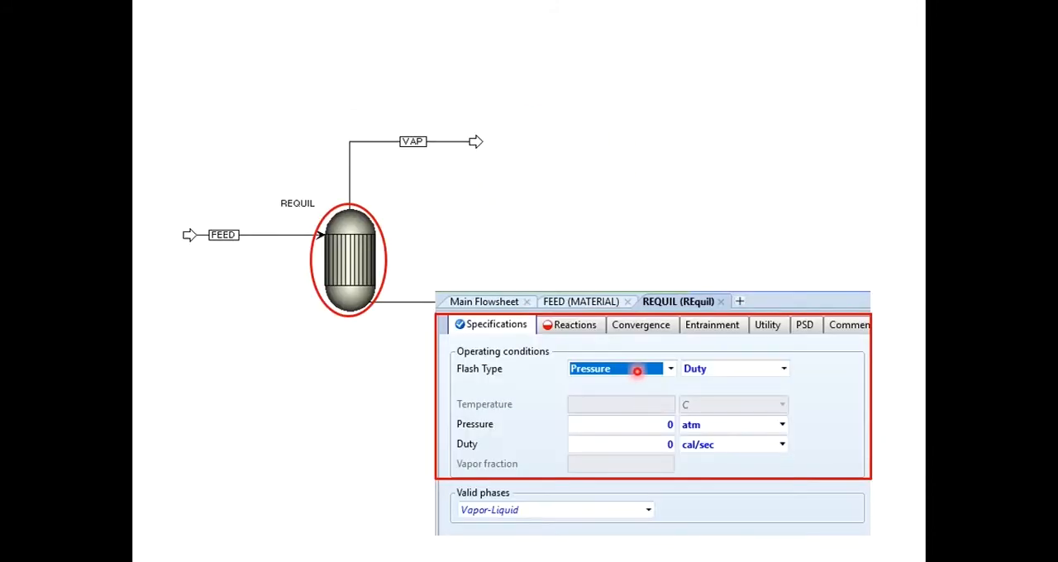
pyautogui.click(574, 324)
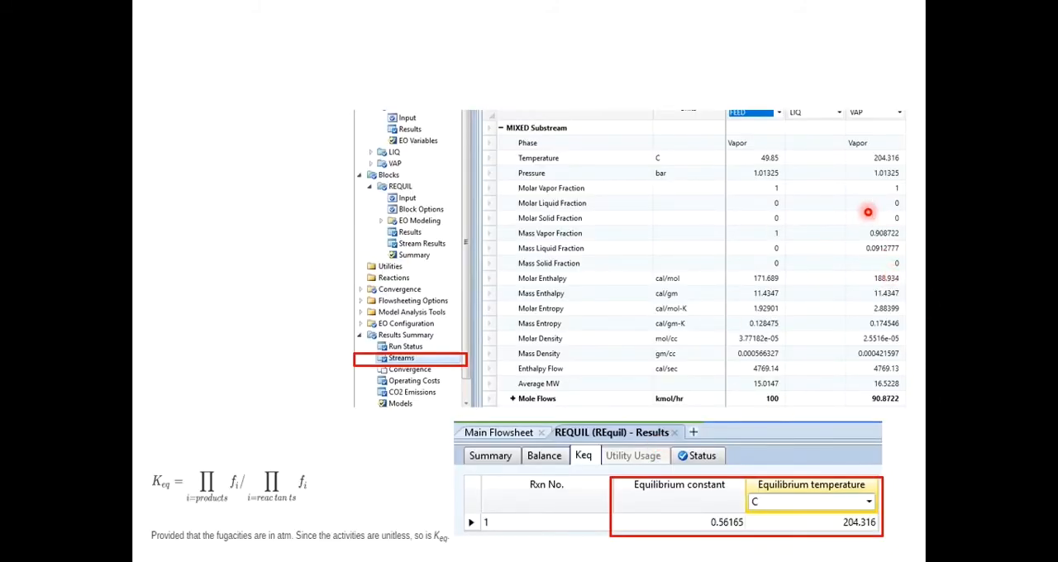
pyautogui.moveTo(887, 173)
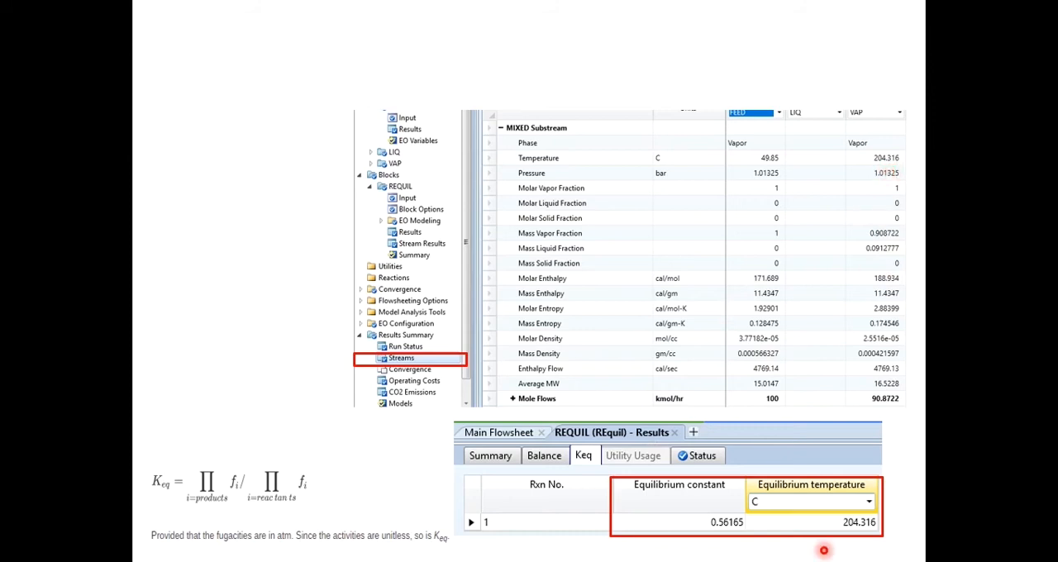
pyautogui.moveTo(853, 543)
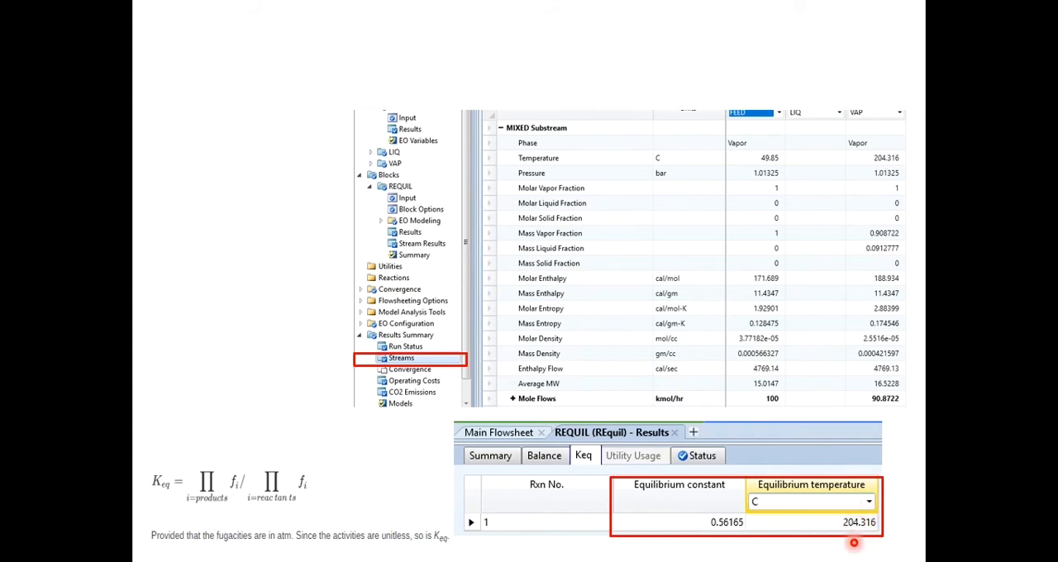
pyautogui.moveTo(722, 542)
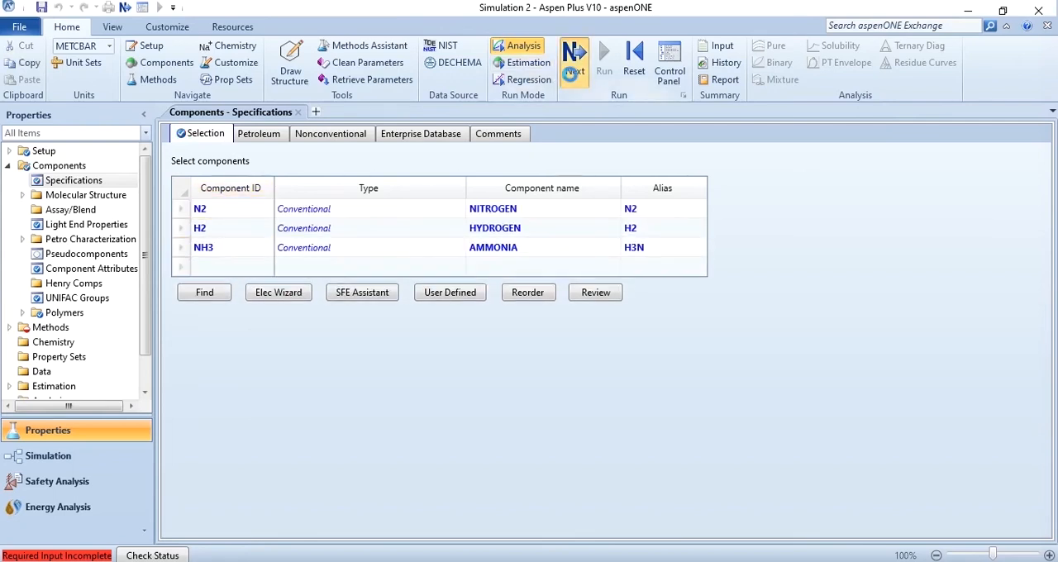
pyautogui.click(574, 62)
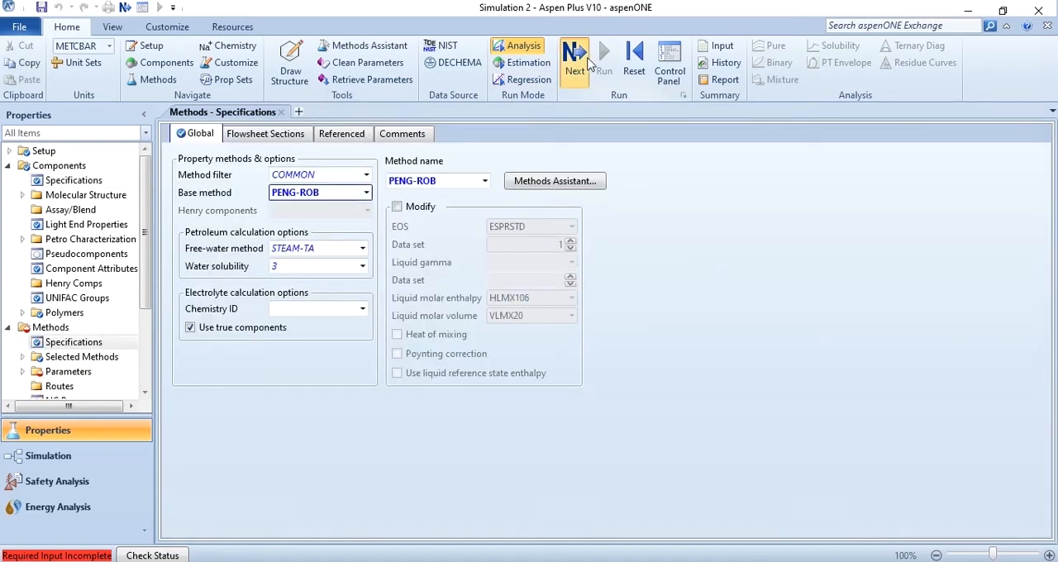
pyautogui.click(574, 58)
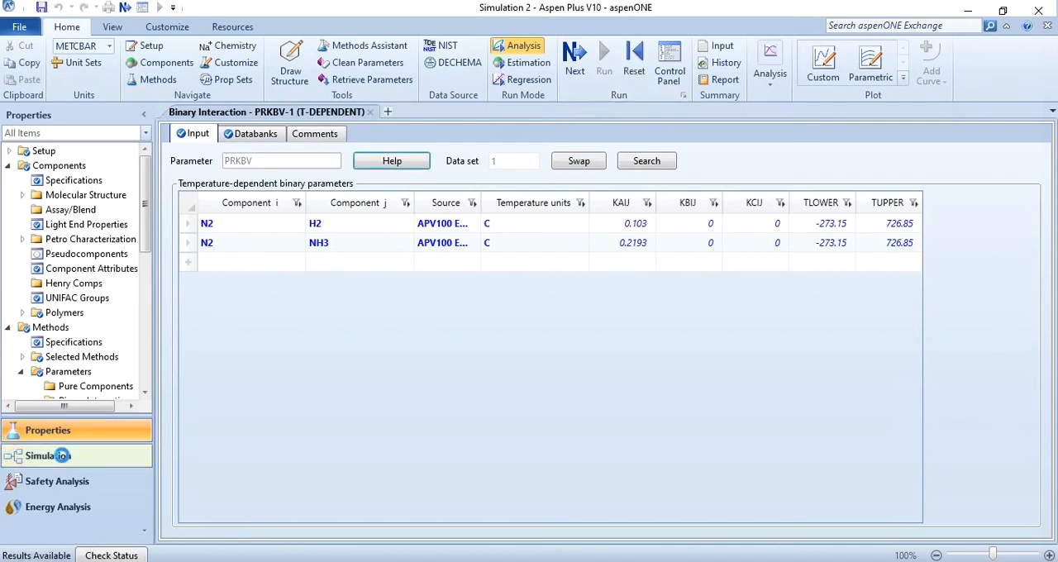
pyautogui.click(47, 456)
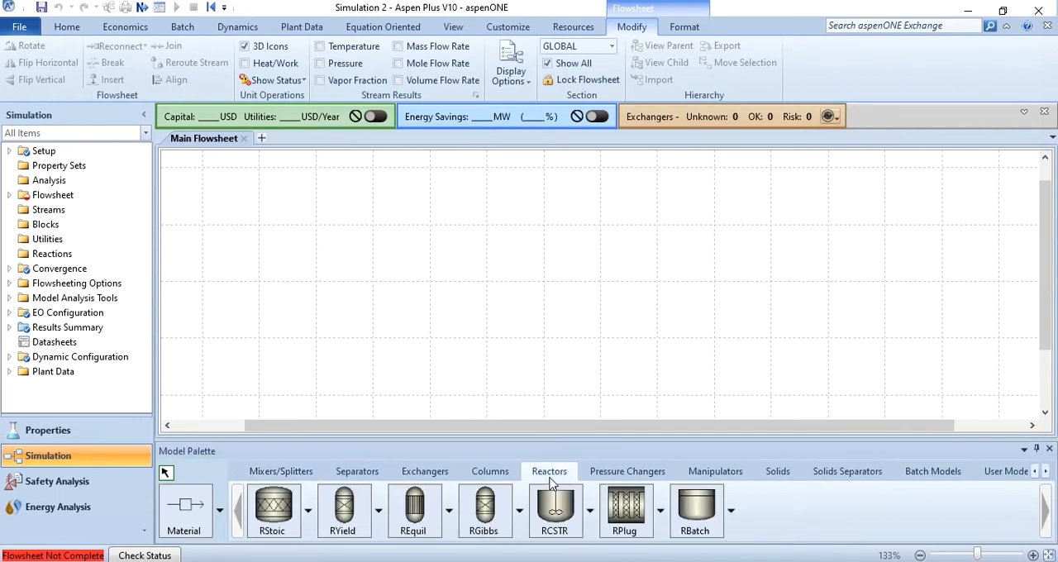
pyautogui.moveTo(413, 508)
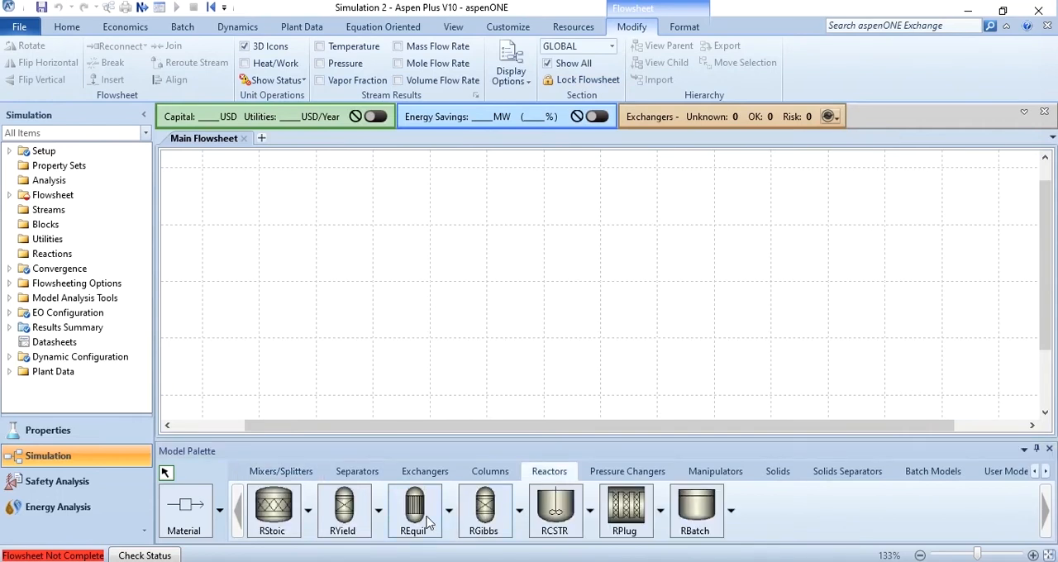
pyautogui.moveTo(415, 509)
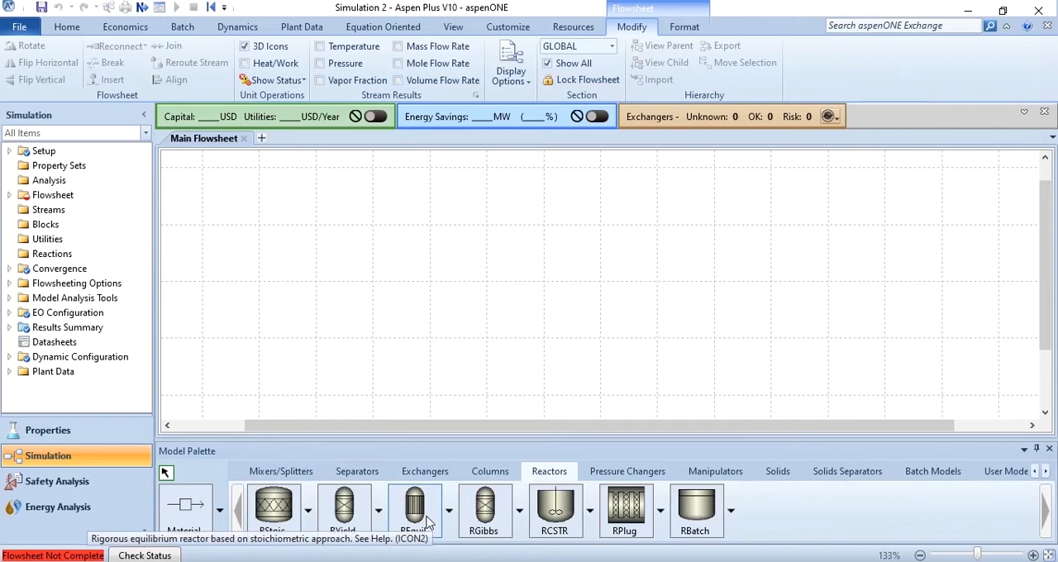
# Place the REquil reactor B1 and connect feed S1, top outlet S2 and bottom outlet S3.
pyautogui.click(543, 270)
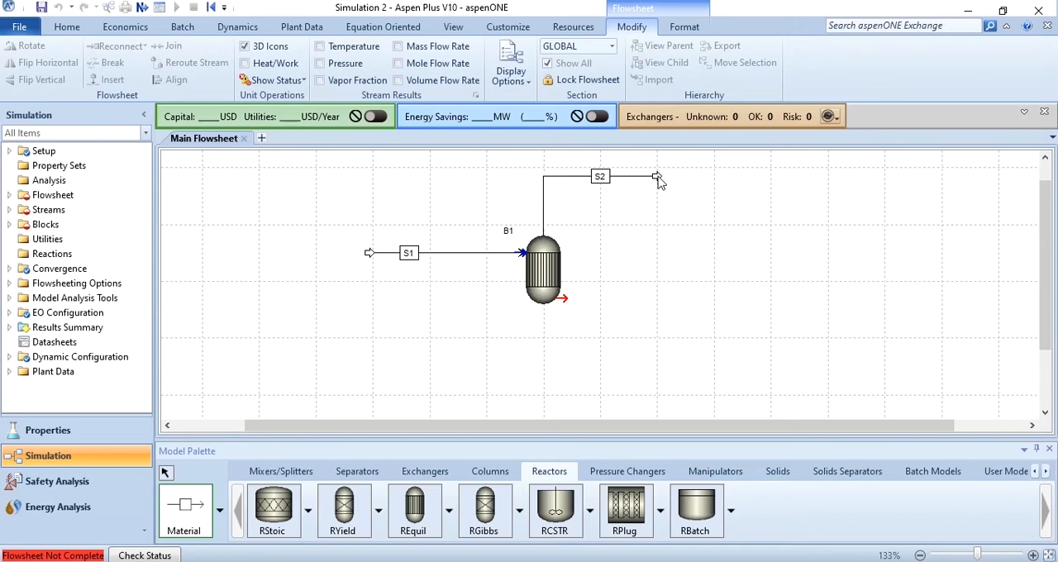
pyautogui.moveTo(585, 250)
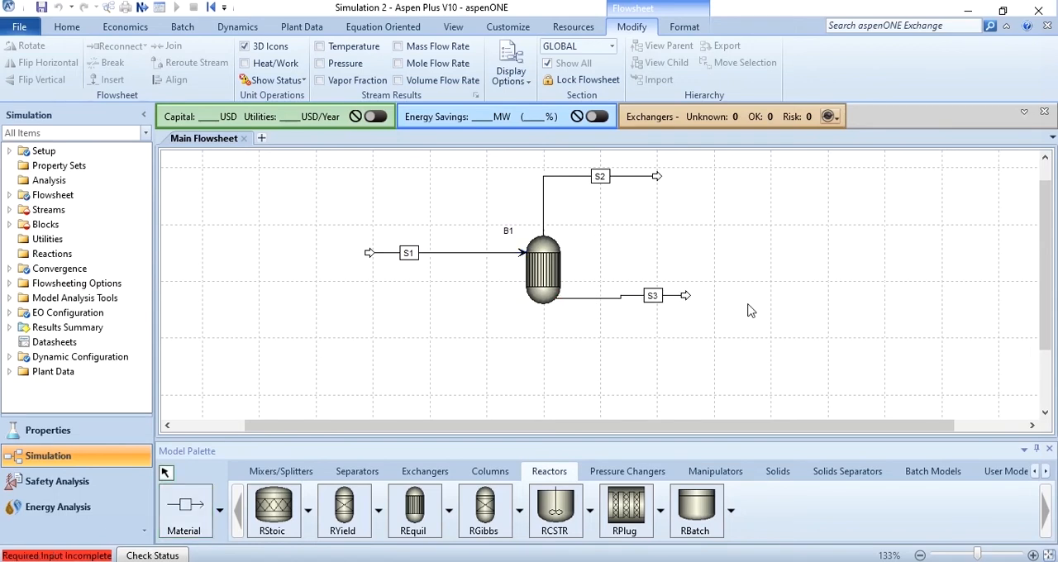
pyautogui.click(176, 79)
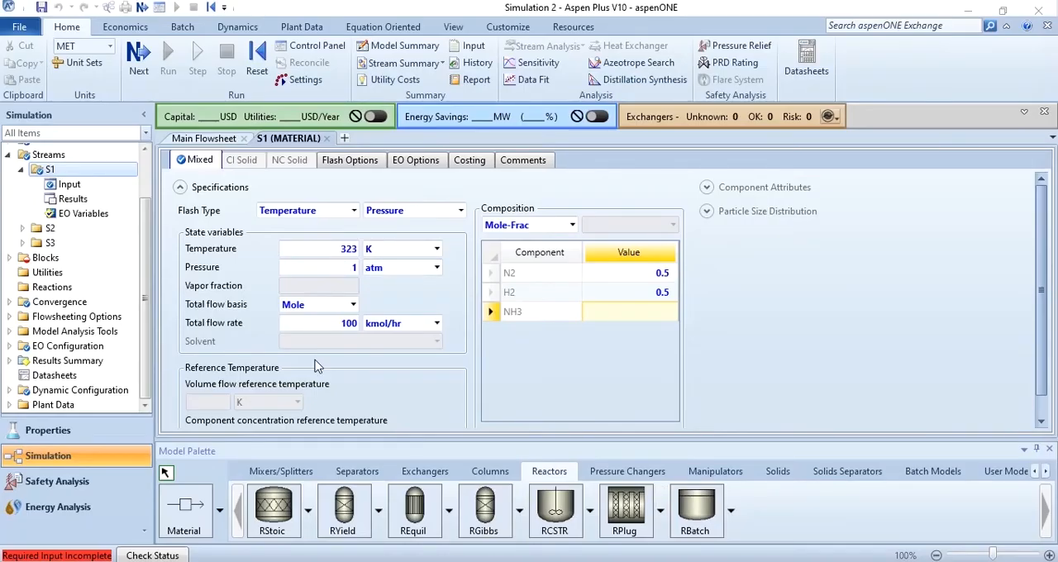
pyautogui.moveTo(348, 323)
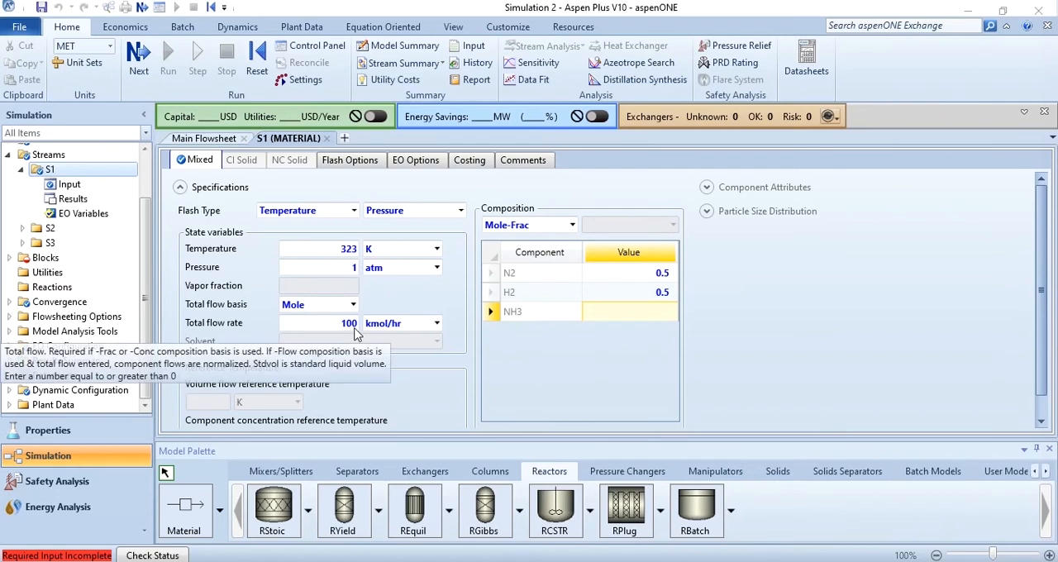
pyautogui.moveTo(609, 300)
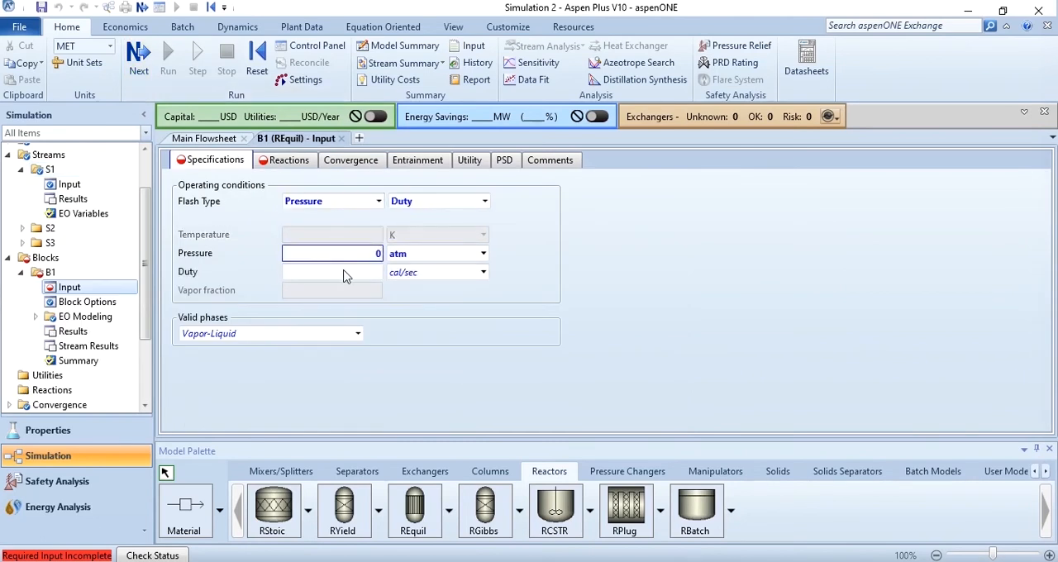
# Set B1's duty and reaction coefficients (-0.5 N2, -1.5 H2, 1 NH3), then run.
pyautogui.click(330, 271)
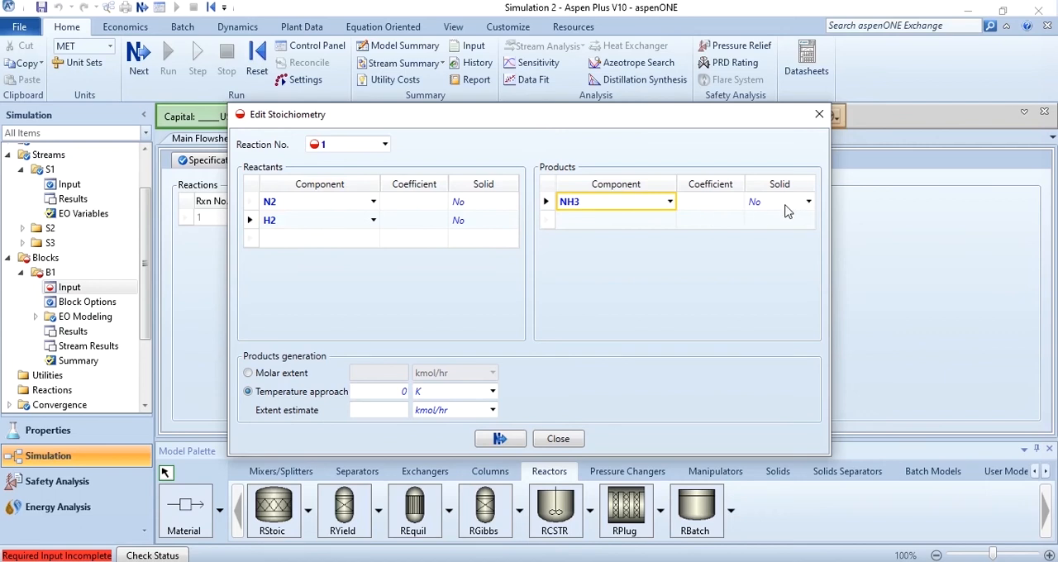
pyautogui.moveTo(416, 207)
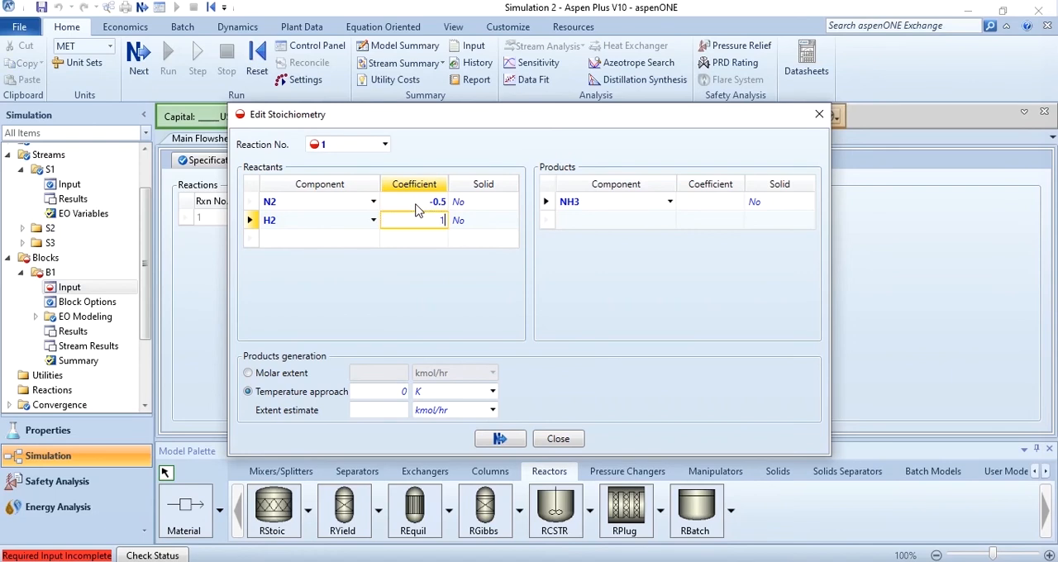
pyautogui.write('-1.5')
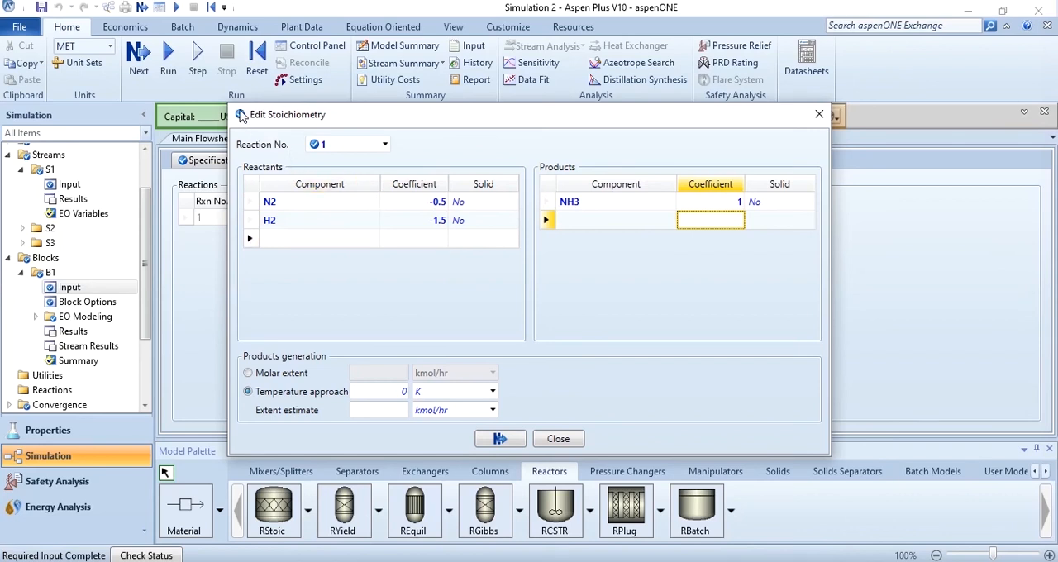
pyautogui.moveTo(343, 391)
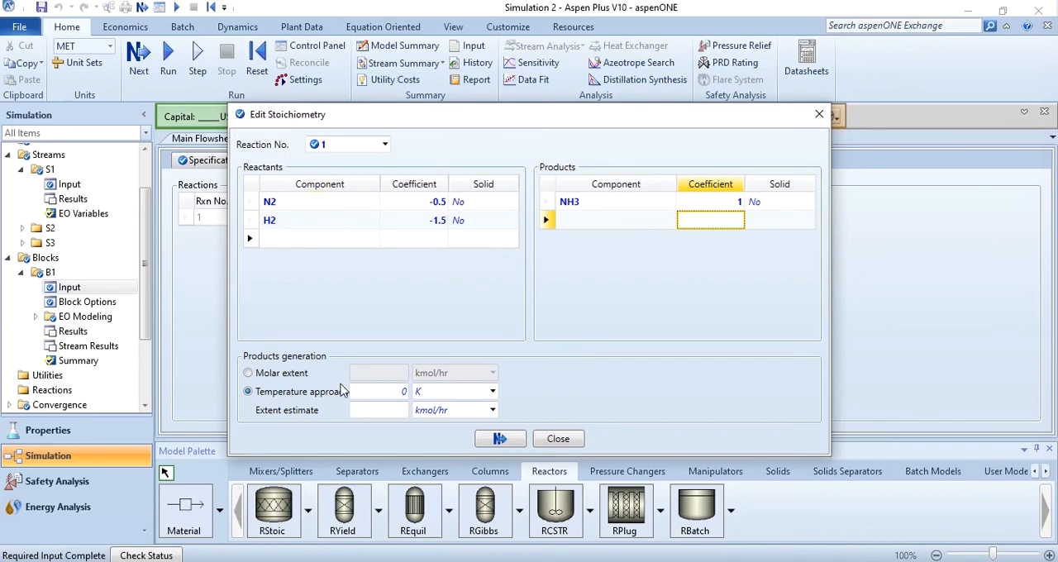
pyautogui.moveTo(245, 469)
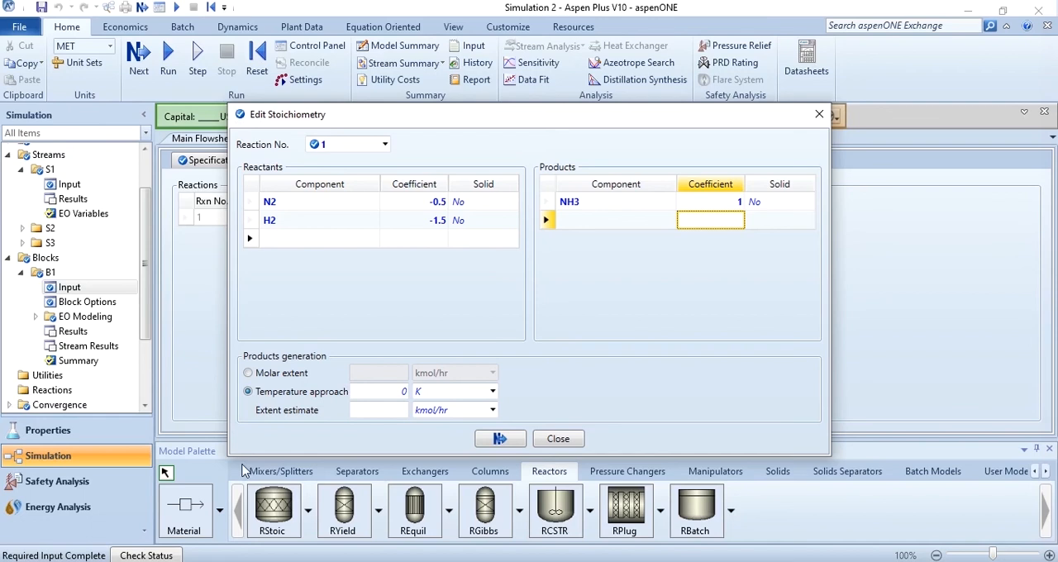
pyautogui.click(557, 438)
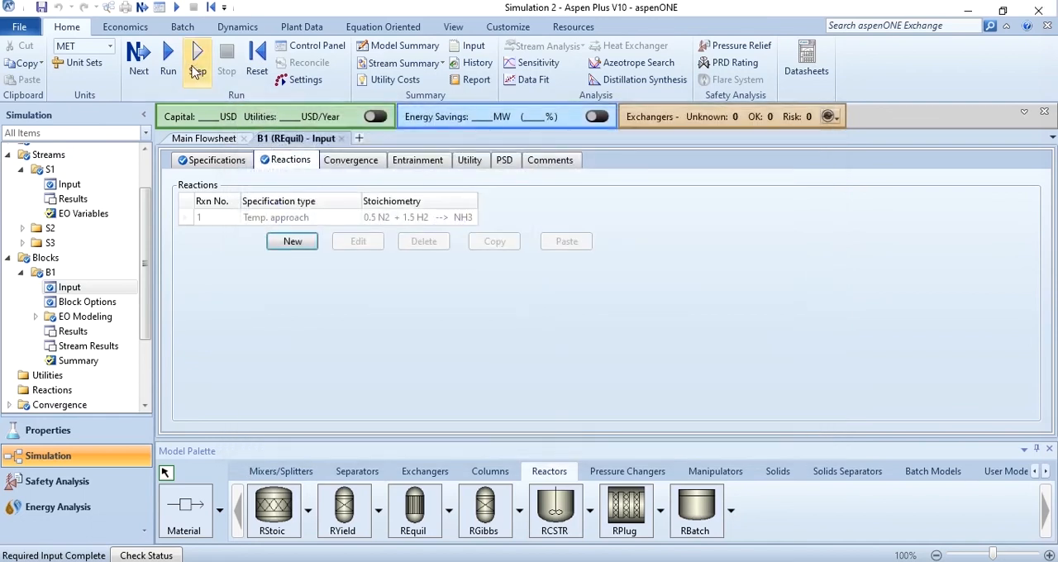
pyautogui.click(196, 58)
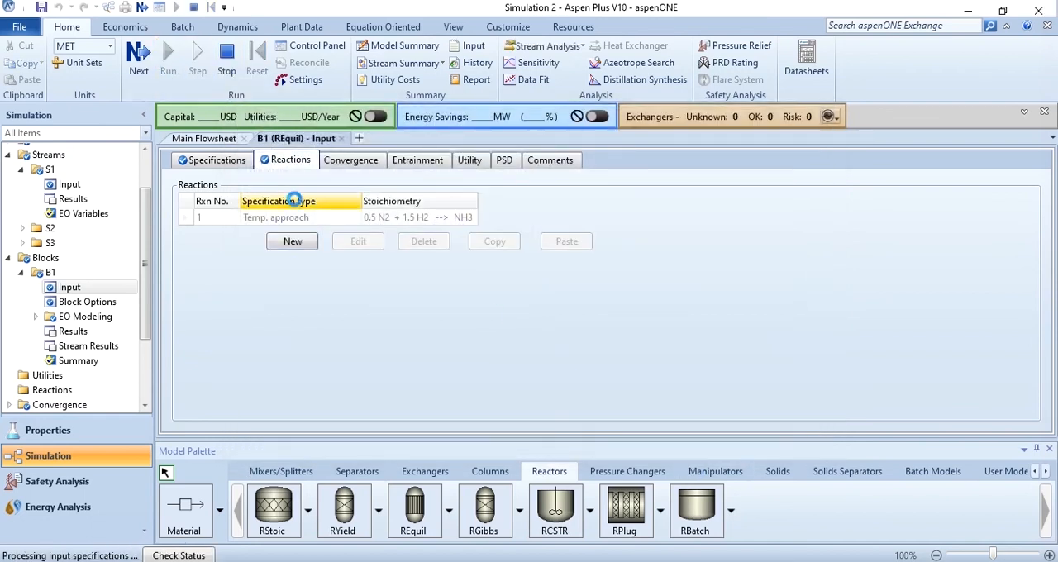
pyautogui.click(203, 138)
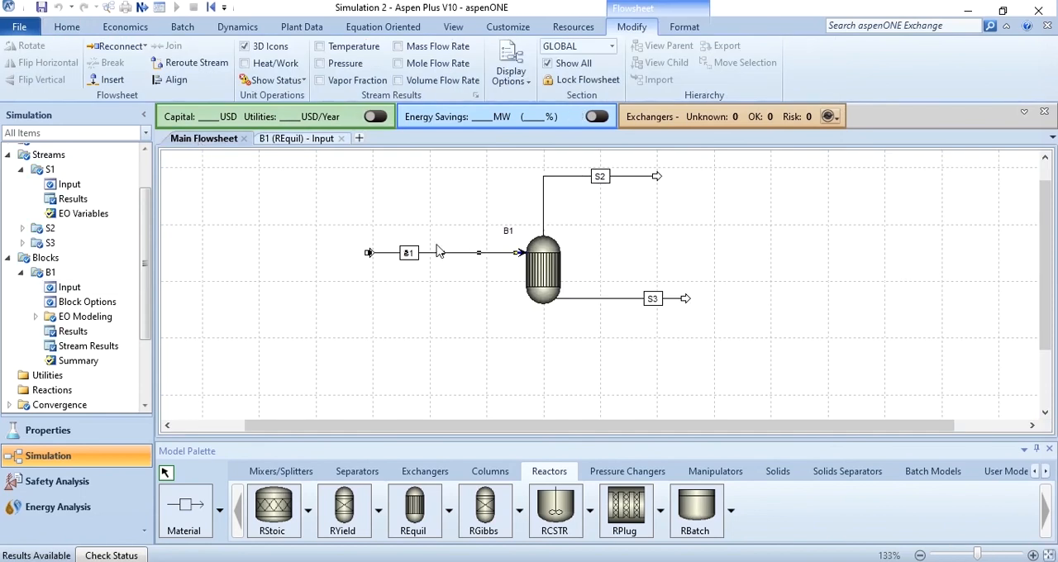
# View B1's stream results and check temperature units: S1 at 323 K, S2 at 477.466 K.
pyautogui.rightClick(543, 264)
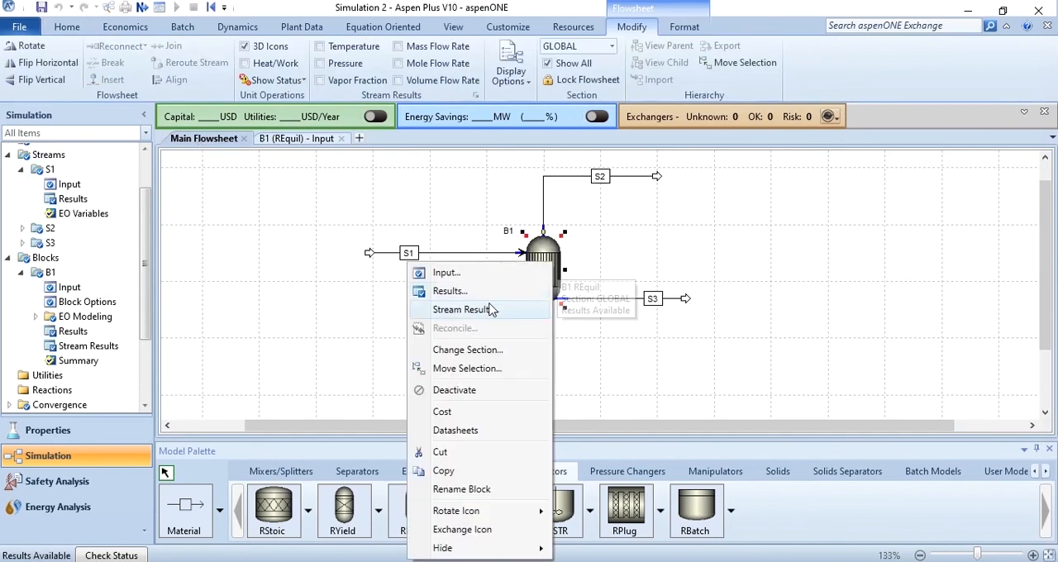
pyautogui.click(463, 309)
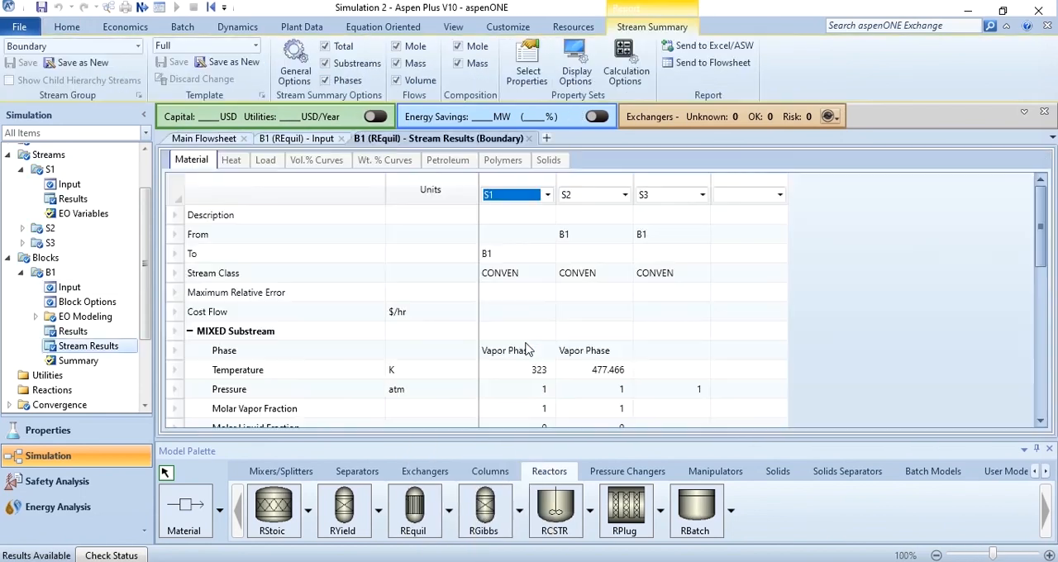
pyautogui.moveTo(558, 376)
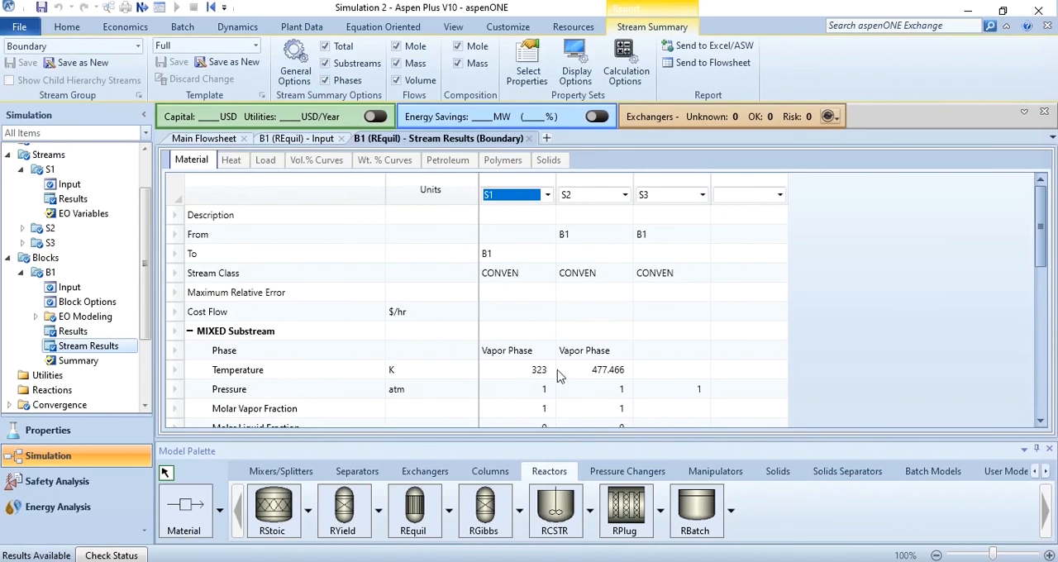
pyautogui.click(593, 369)
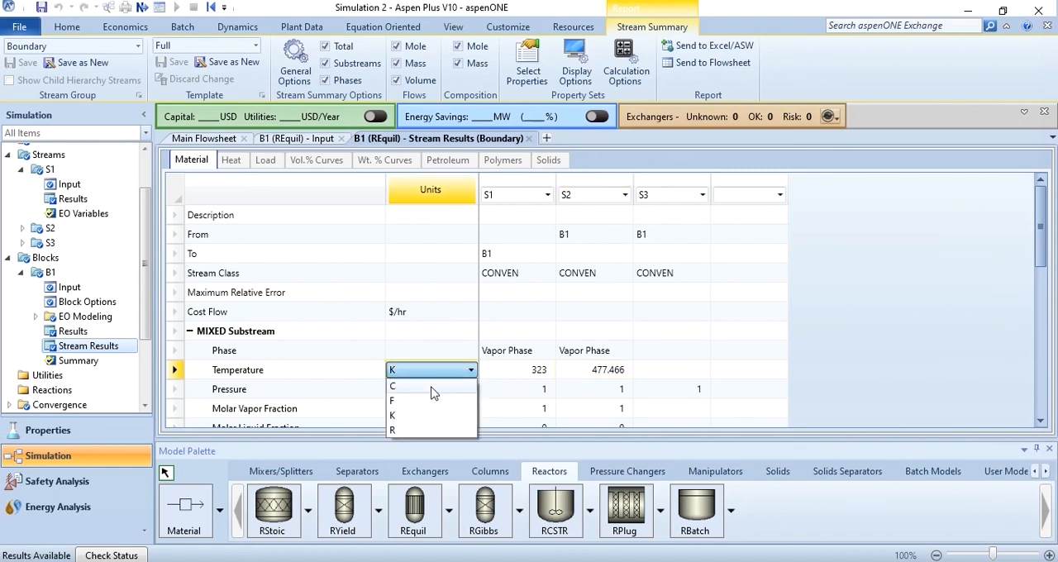
pyautogui.click(393, 385)
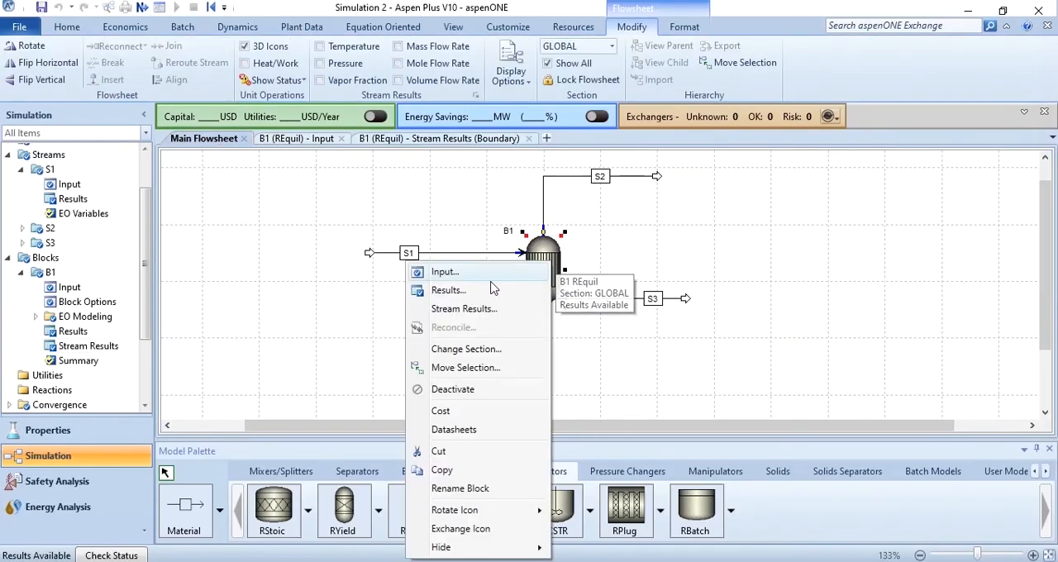
# Open B1's results and the Keq tab, showing 477.466 K and equilibrium constant 0.56165.
pyautogui.click(449, 289)
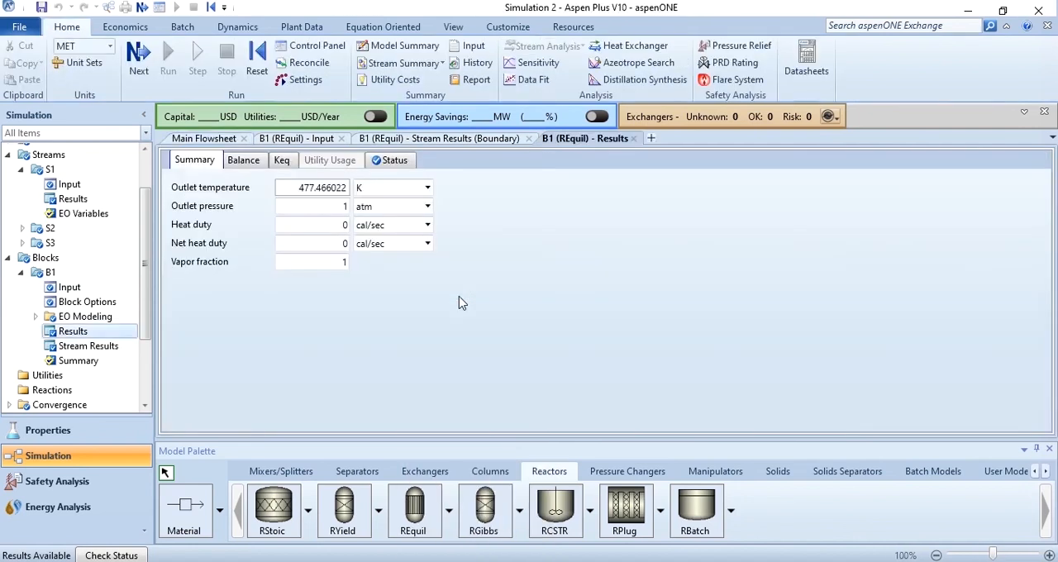
pyautogui.click(282, 159)
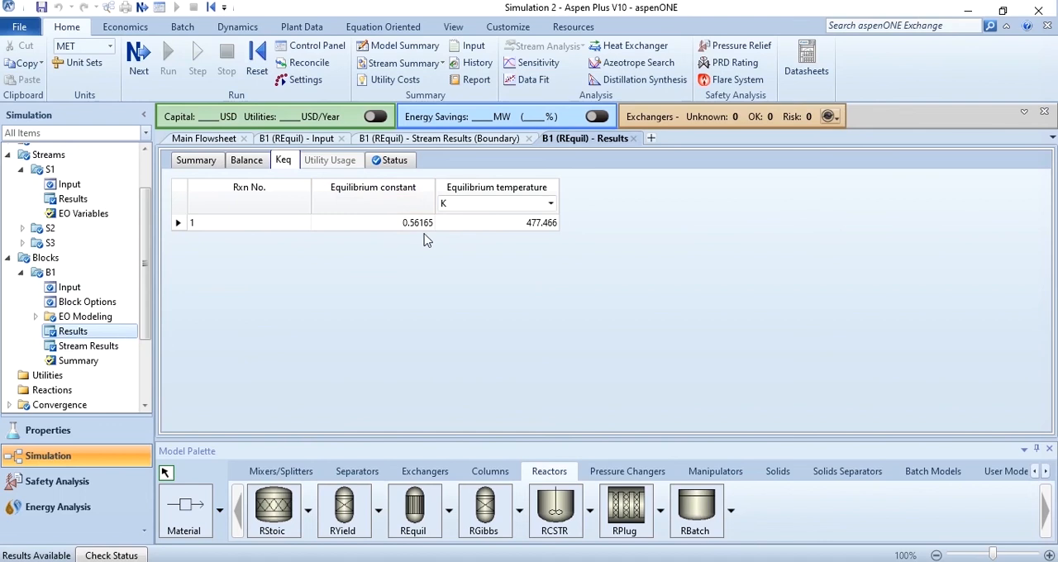
pyautogui.click(496, 204)
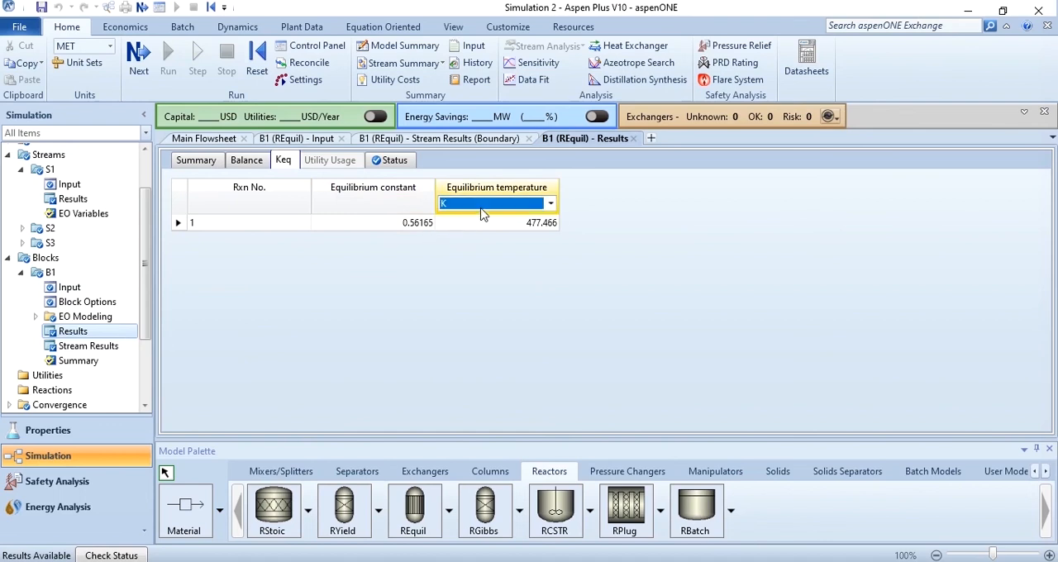